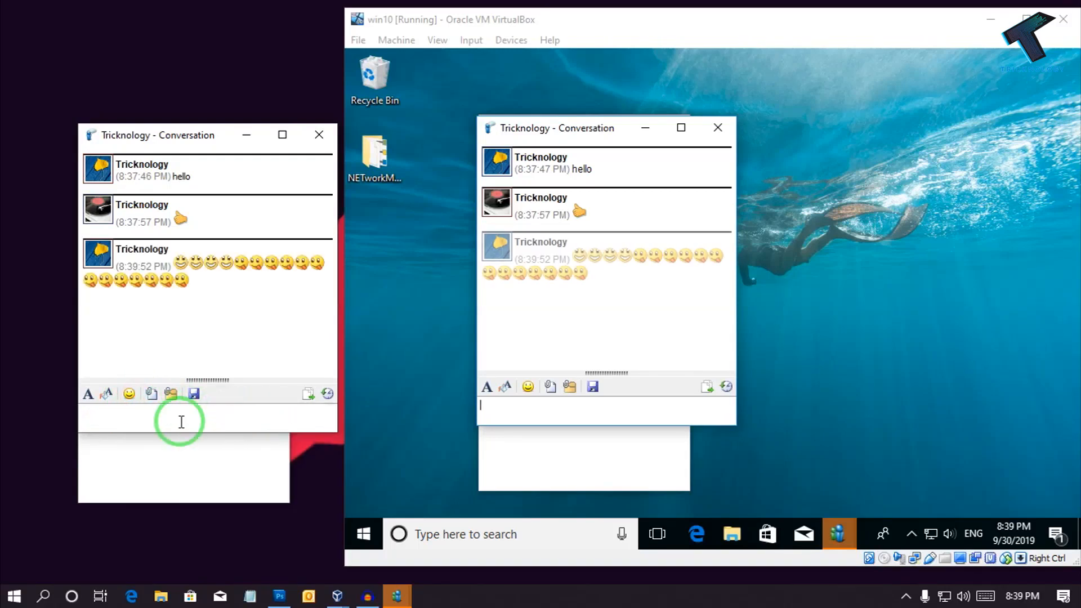
Finish the emoji chat preview and bring the VirtualBox VM window forward, leaving the LAN Messenger home page in the browser.
{"action": "left_click", "coordinate": [568, 386]}
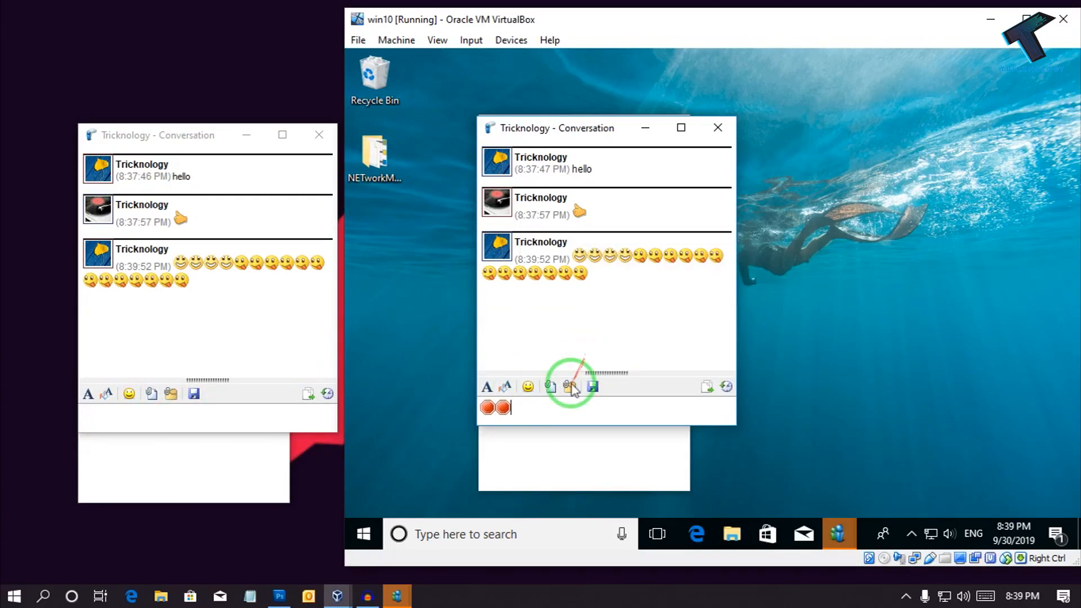
{"action": "left_click", "coordinate": [527, 386]}
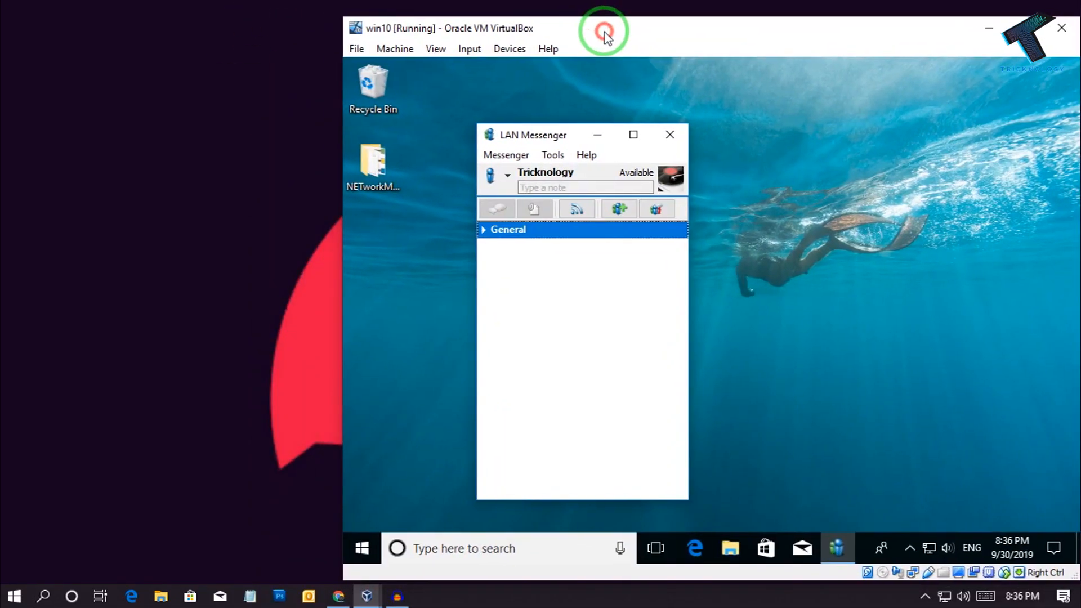
{"action": "left_click", "coordinate": [337, 596]}
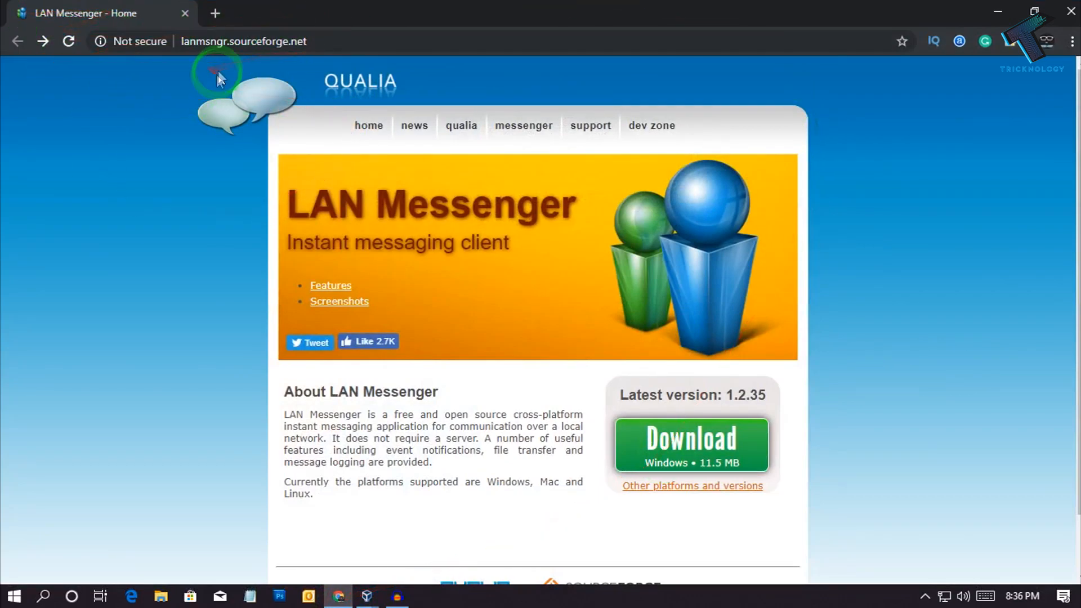
Download the Windows LAN Messenger 1.2.35 installer (lmc-1.2.35-win32.exe) from lanmsngr.sourceforge.net.
{"action": "scroll", "scroll_direction": "down", "scroll_amount": 3}
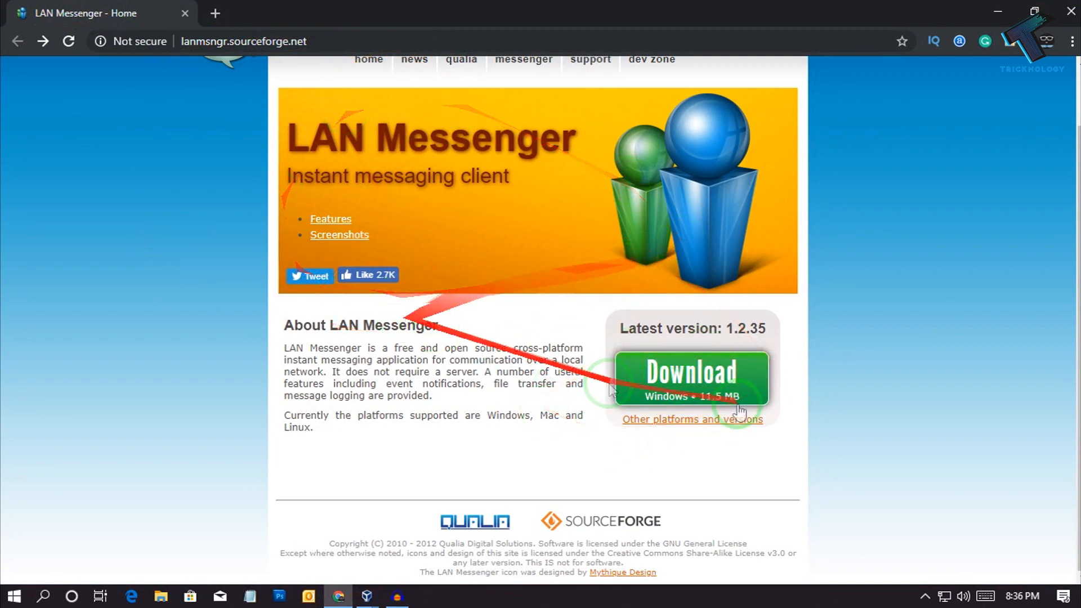
{"action": "left_click", "coordinate": [692, 377]}
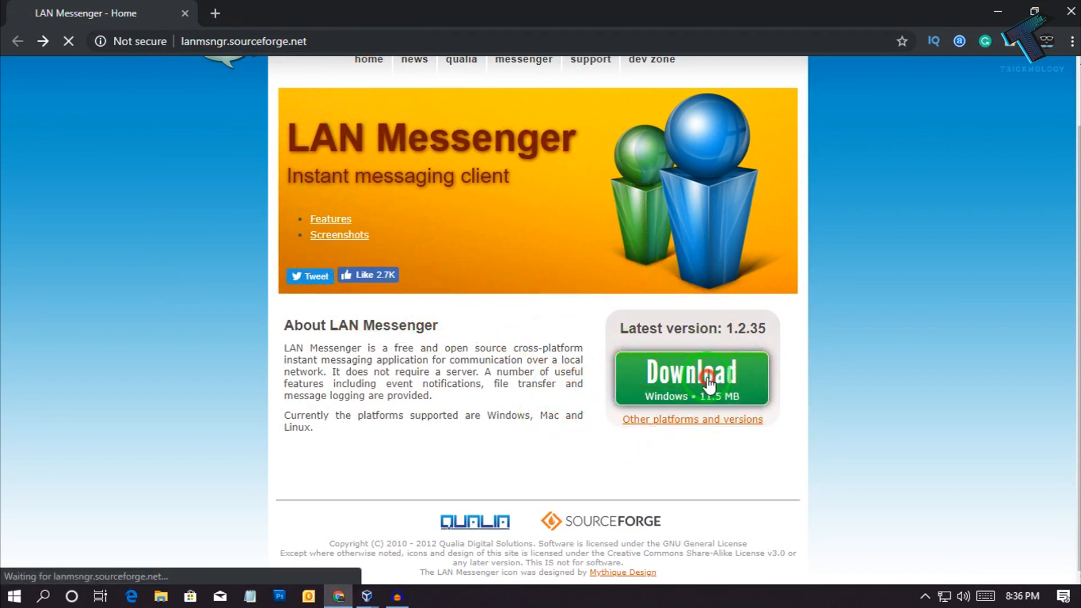
{"action": "left_click", "coordinate": [692, 379]}
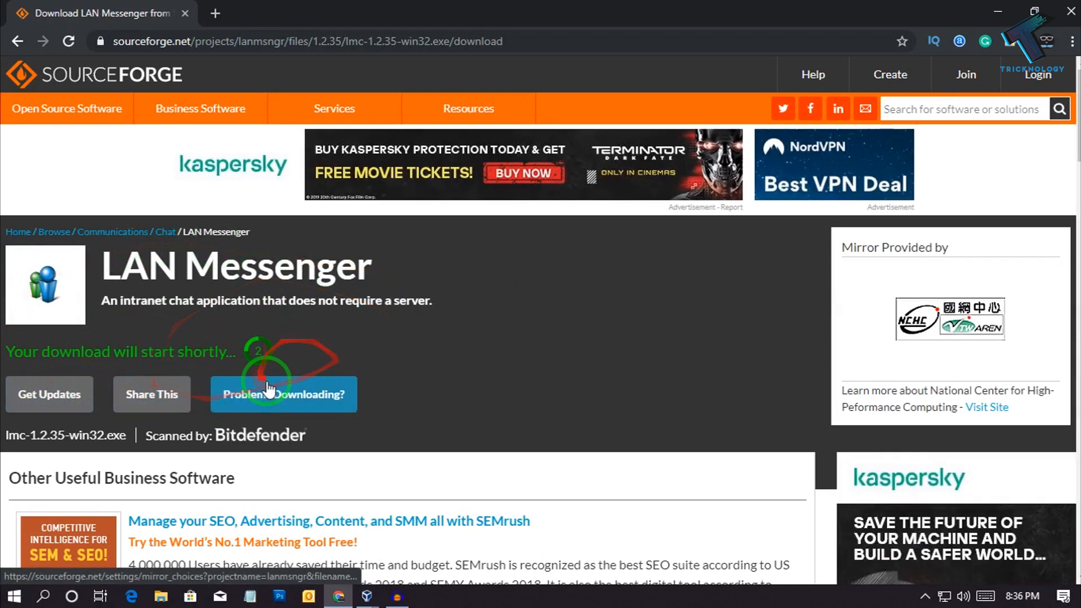
Run the downloaded lmc-1.2.35-win32 (1).exe installer so LAN Messenger runs on host and VM.
{"action": "left_click", "coordinate": [1071, 11]}
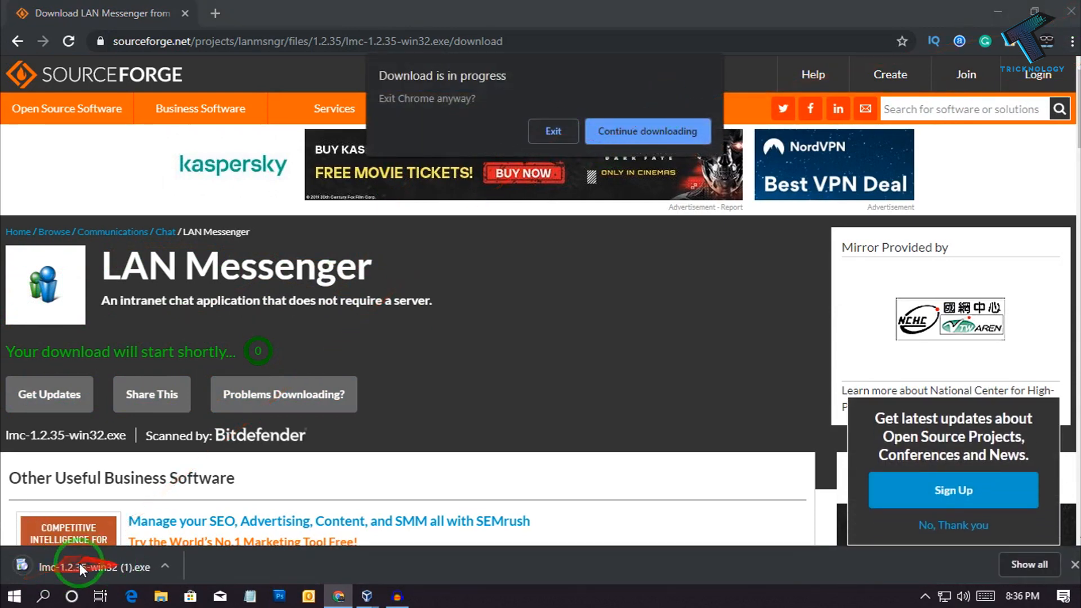
{"action": "left_click", "coordinate": [552, 131]}
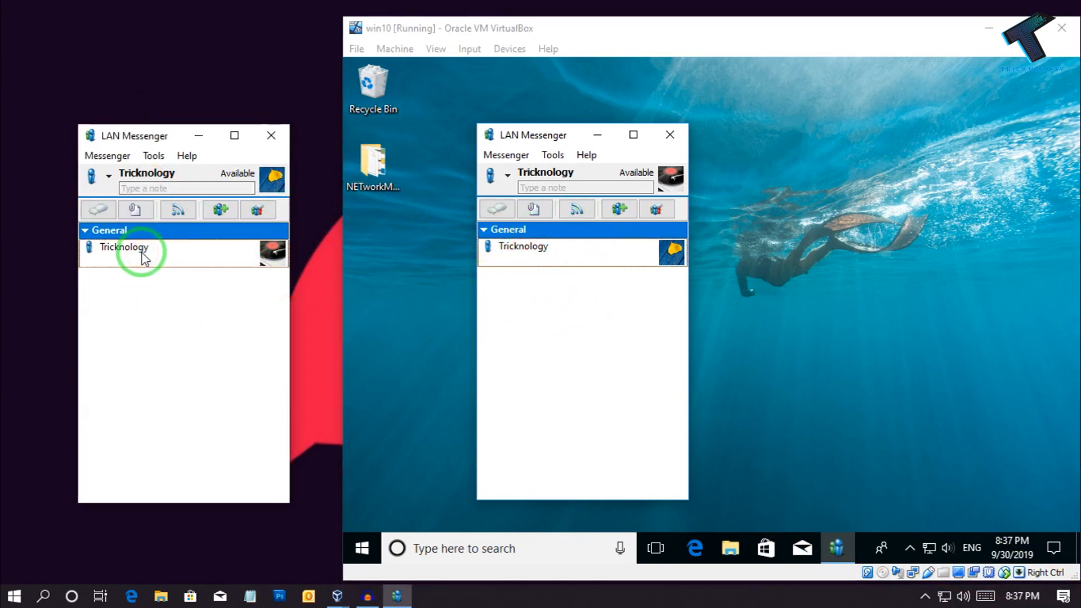
Send RESUME 2019.docx to the Tricknology contact from the host and view the incoming transfer on the VM.
{"action": "right_click", "coordinate": [124, 246]}
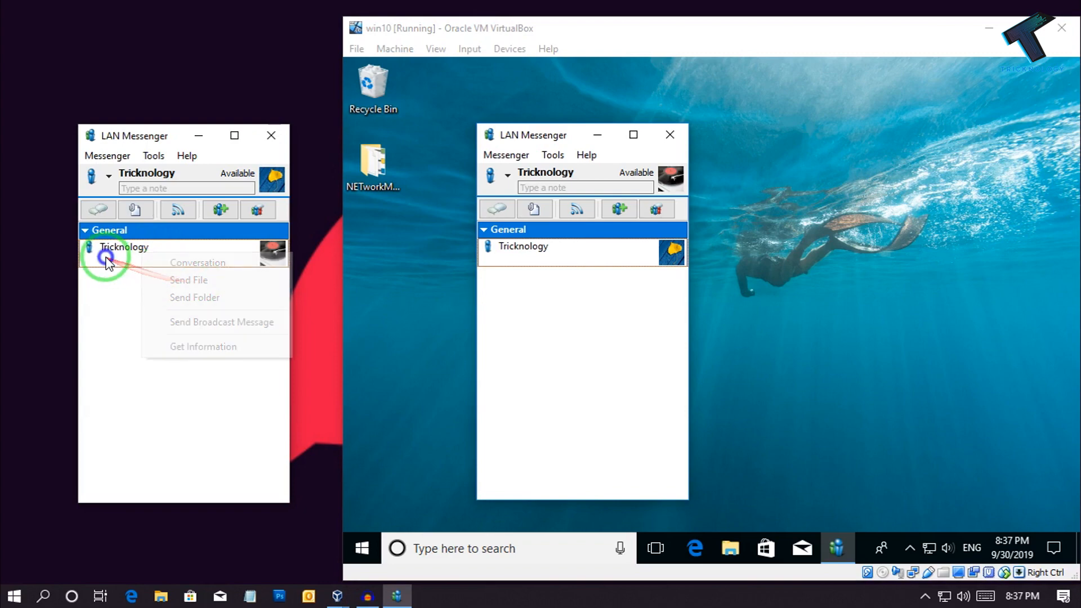
{"action": "left_click", "coordinate": [188, 280]}
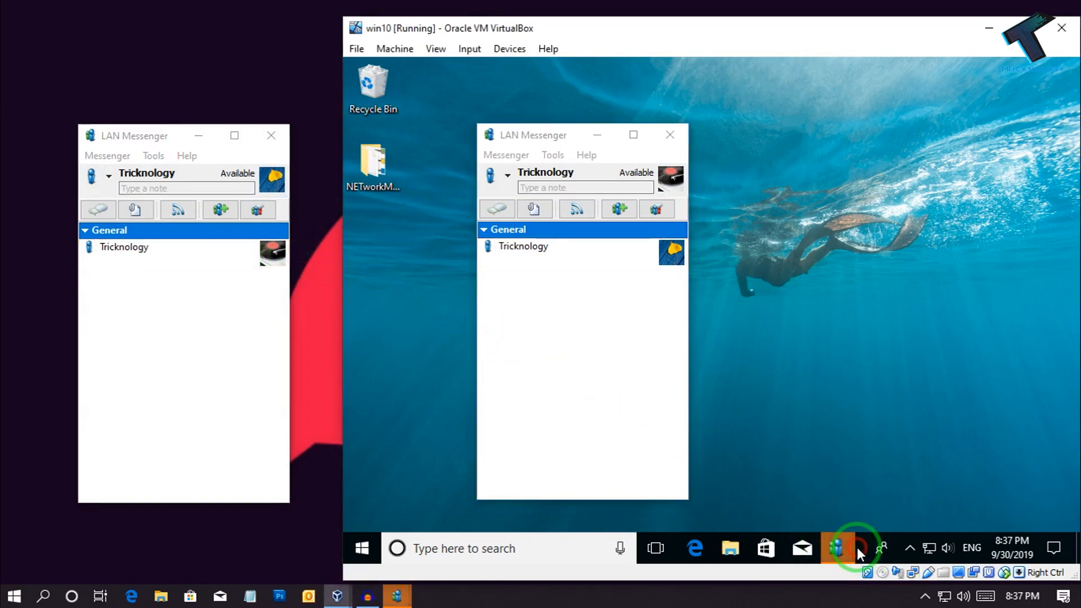
{"action": "left_click", "coordinate": [837, 548]}
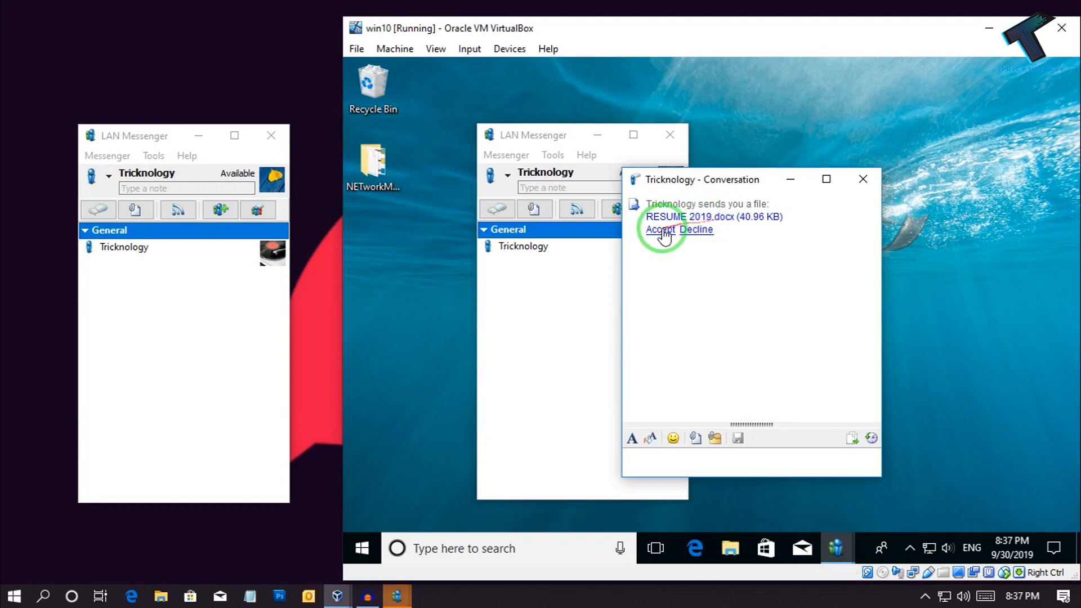
Accept the incoming RESUME 2019.docx file in the VM's conversation window.
{"action": "left_click", "coordinate": [660, 228]}
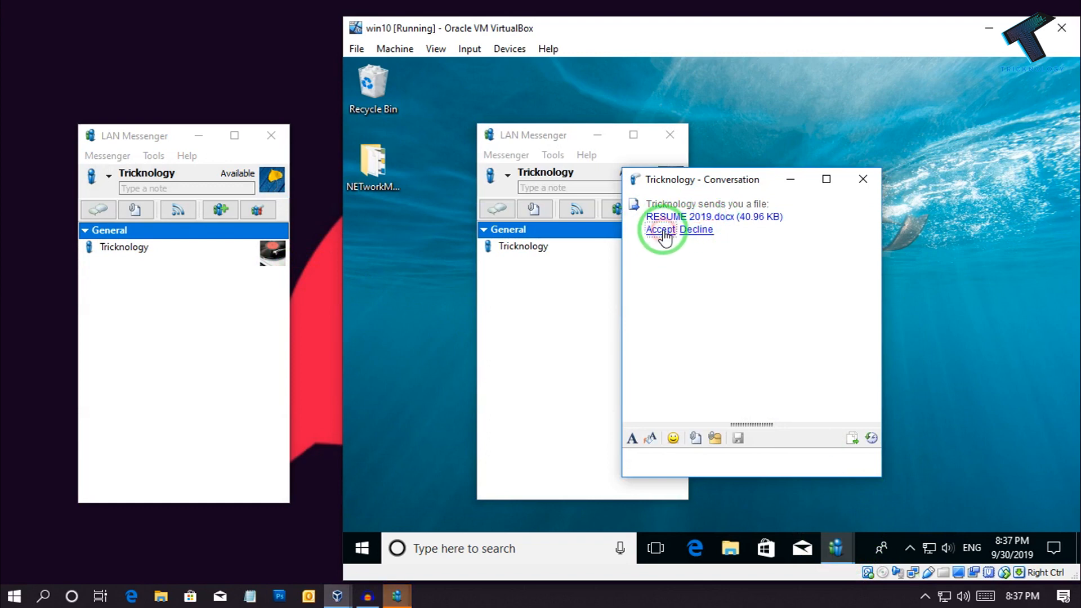
{"action": "left_click", "coordinate": [660, 230]}
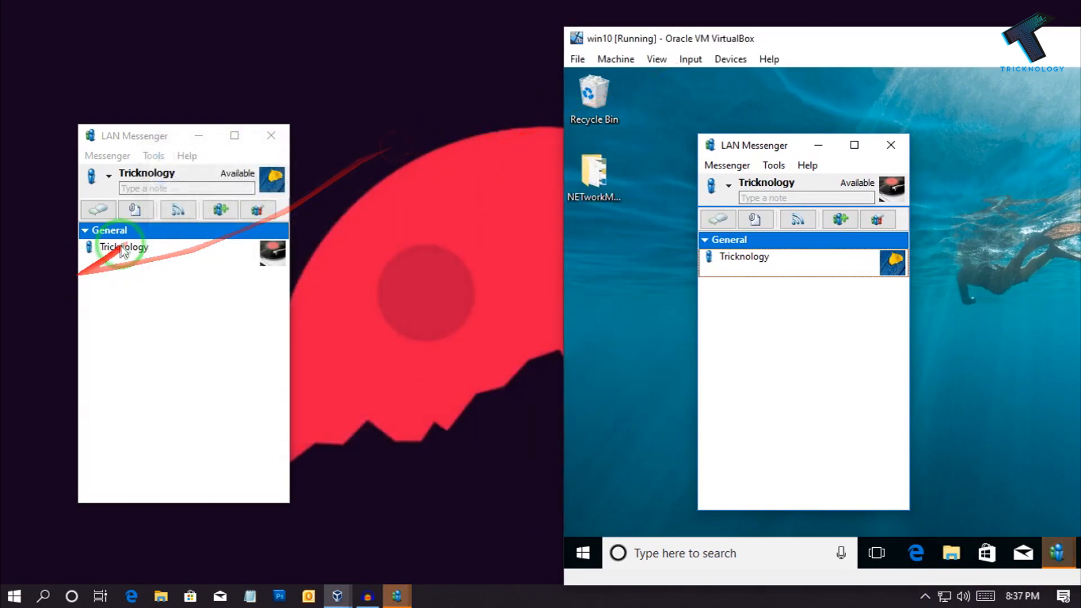
Chat 'hello' with the Tricknology contact and reply from the VM with a pointing-hand emoji.
{"action": "double_click", "coordinate": [124, 246]}
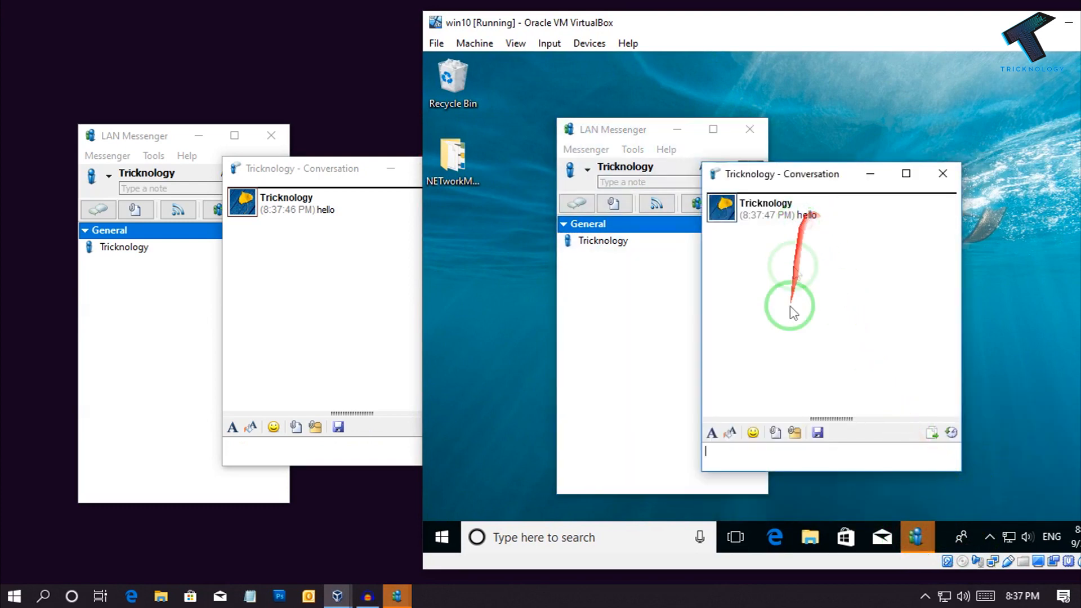
{"action": "left_click", "coordinate": [752, 432]}
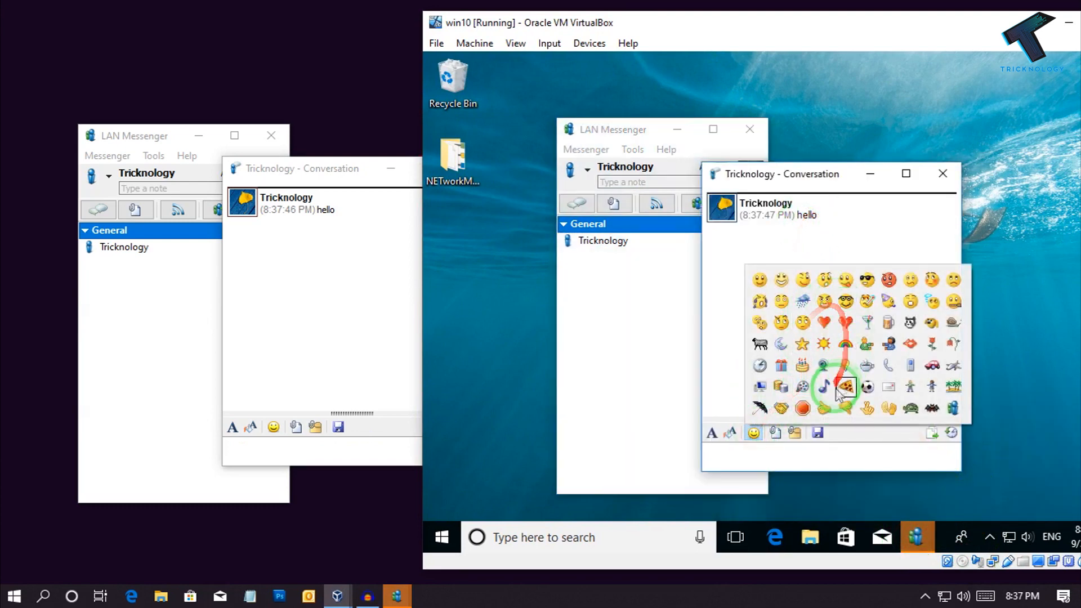
{"action": "left_click", "coordinate": [846, 386]}
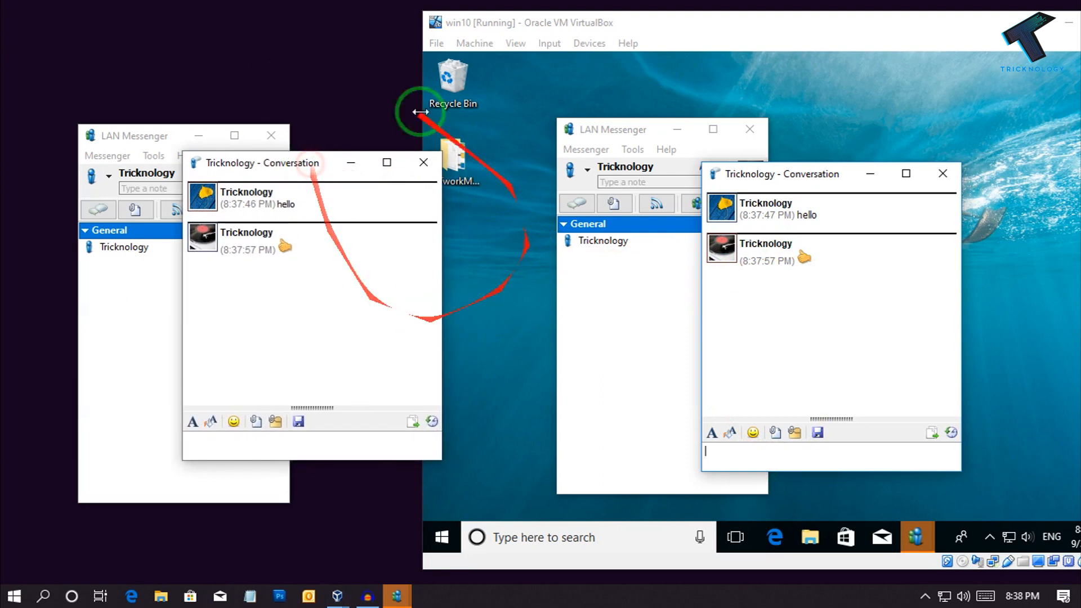
{"action": "left_click", "coordinate": [154, 155]}
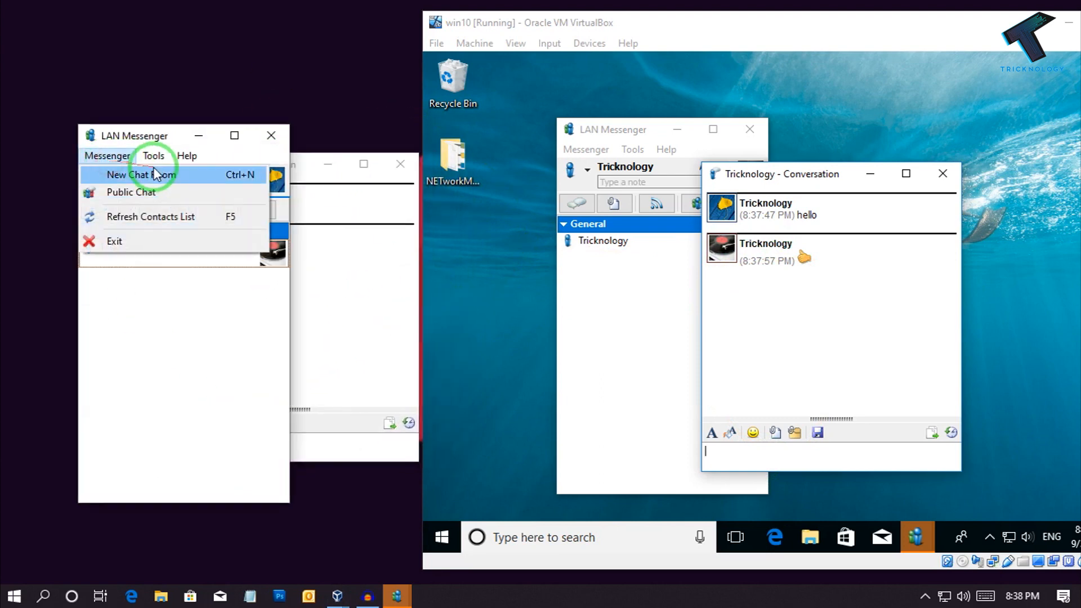
{"action": "right_click", "coordinate": [124, 247]}
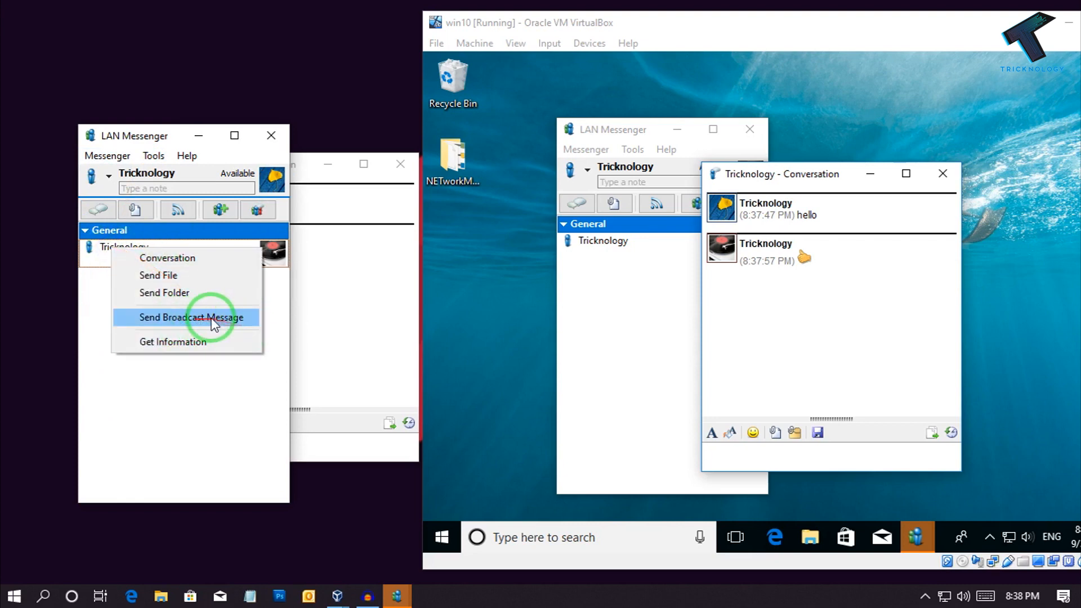
{"action": "left_click", "coordinate": [191, 317]}
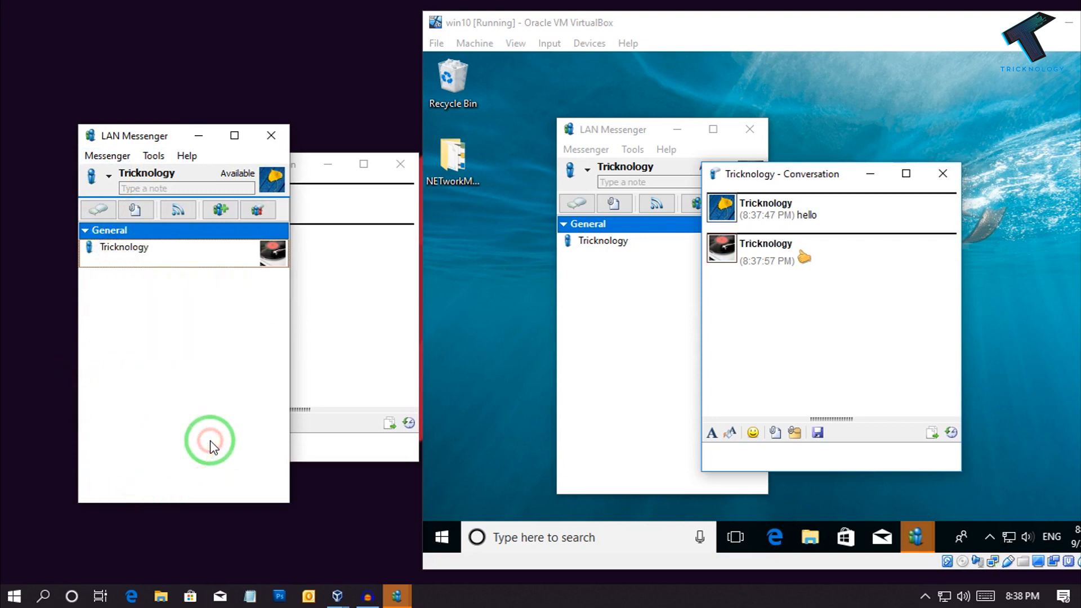